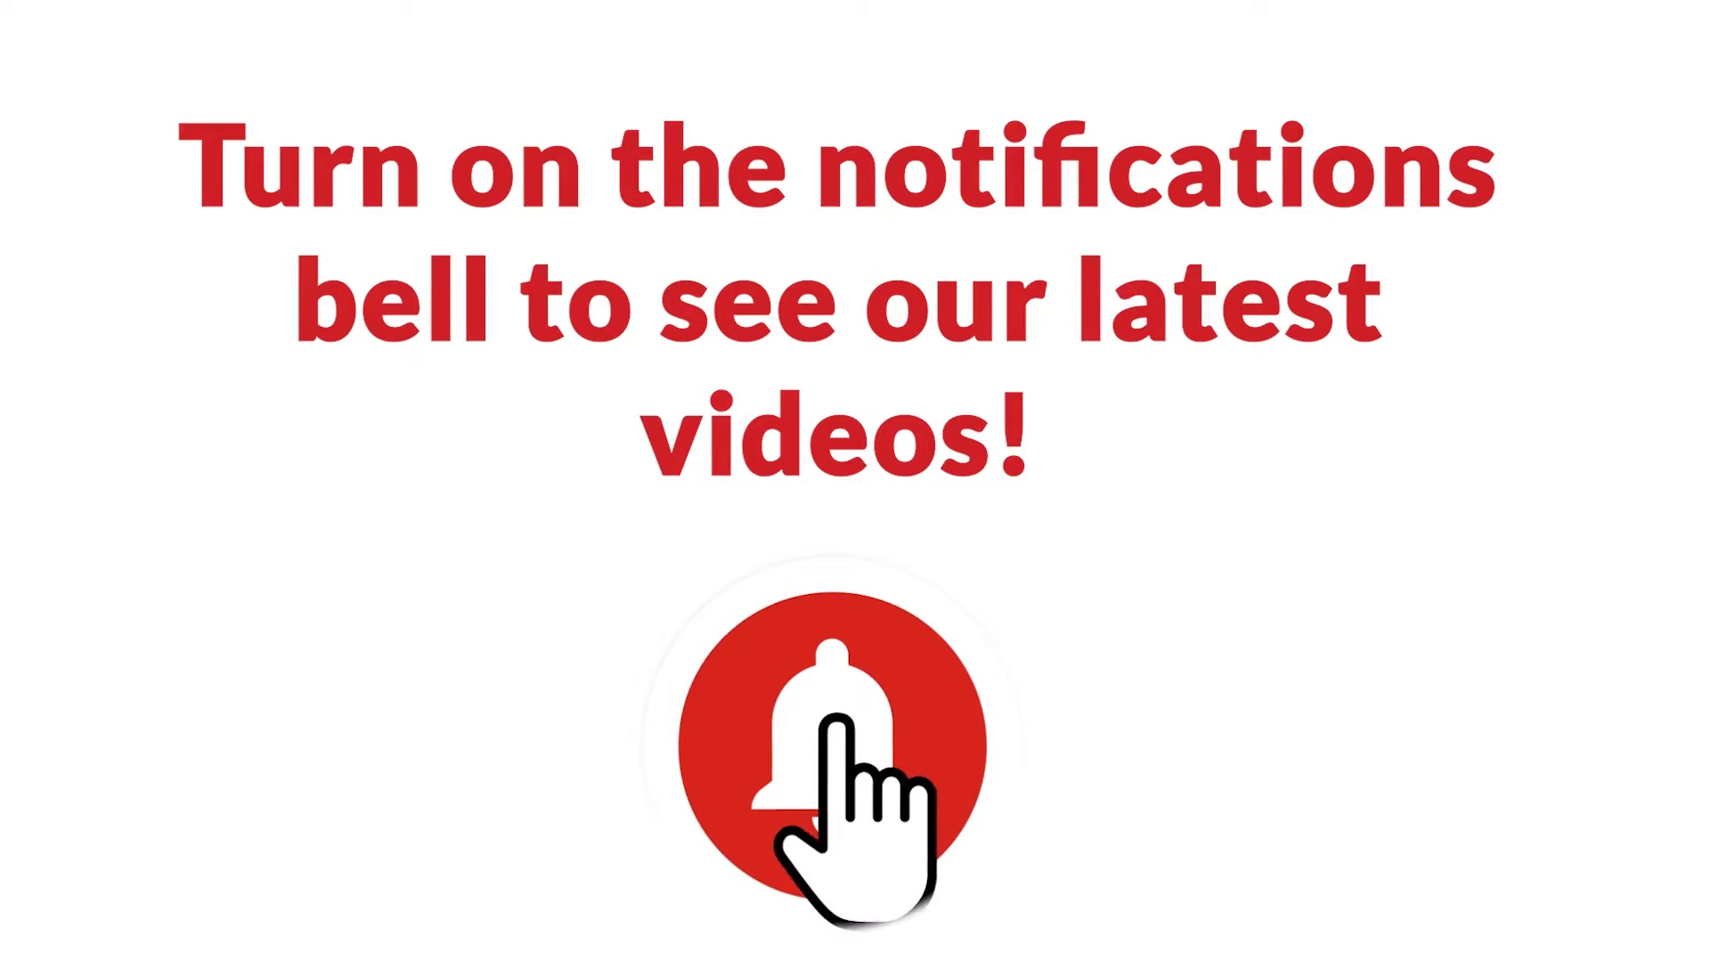
{"action": "left_click", "coordinate": [833, 747]}
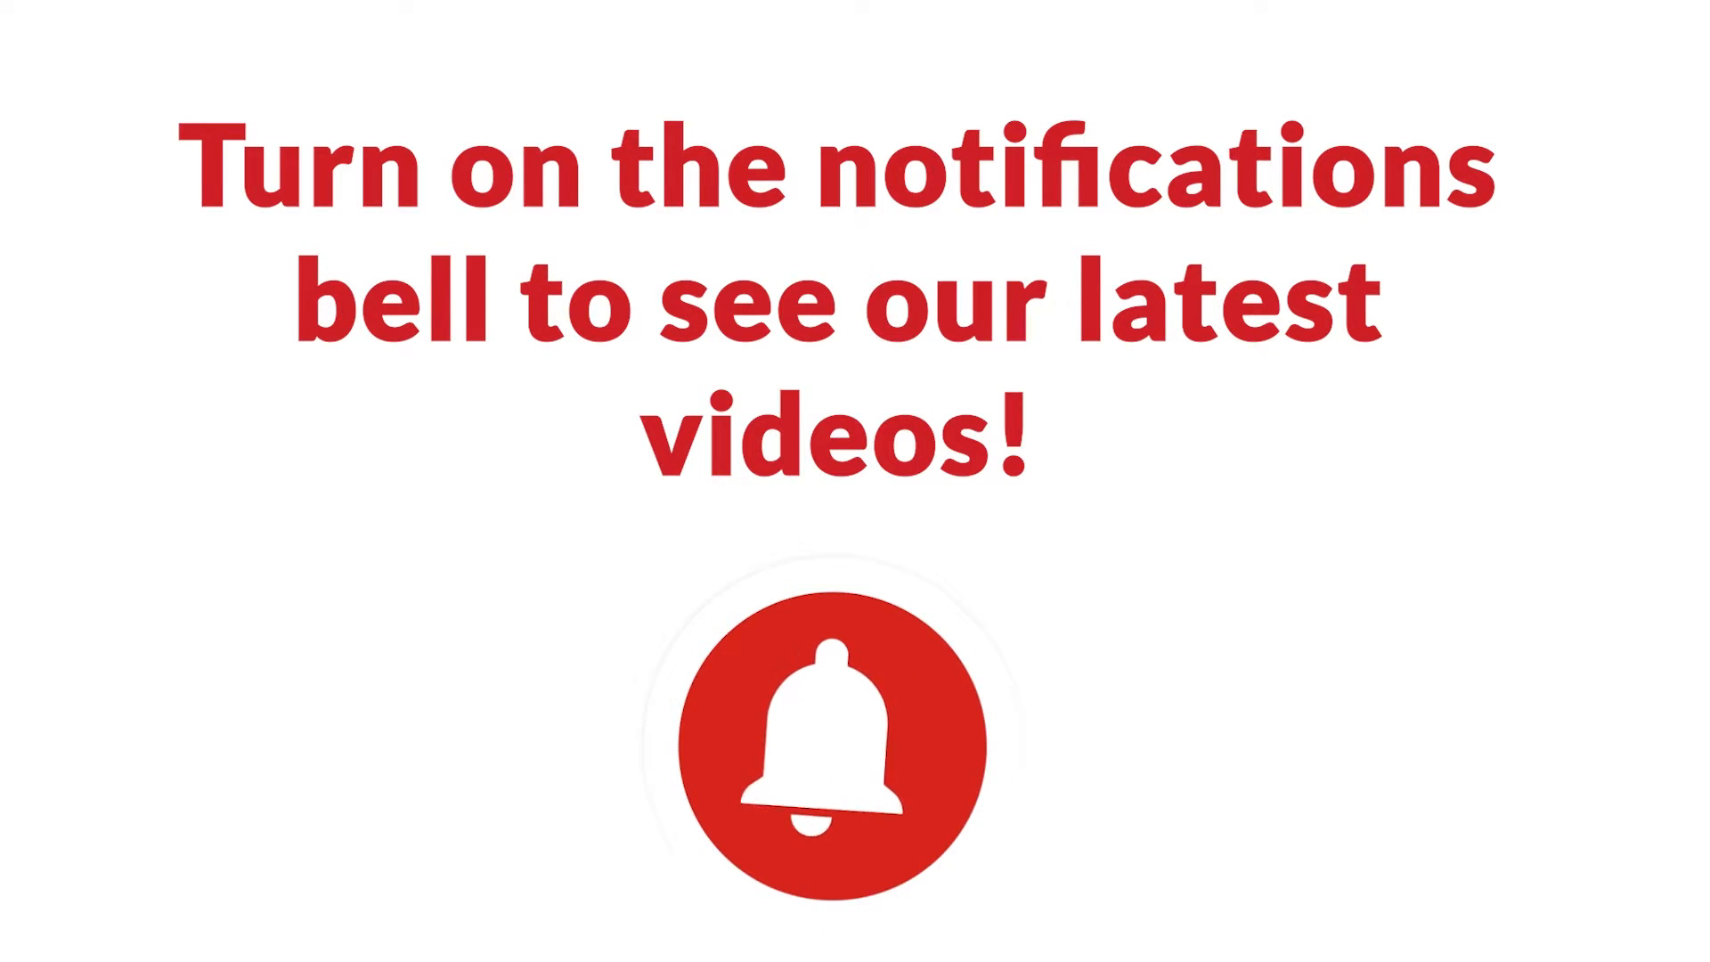